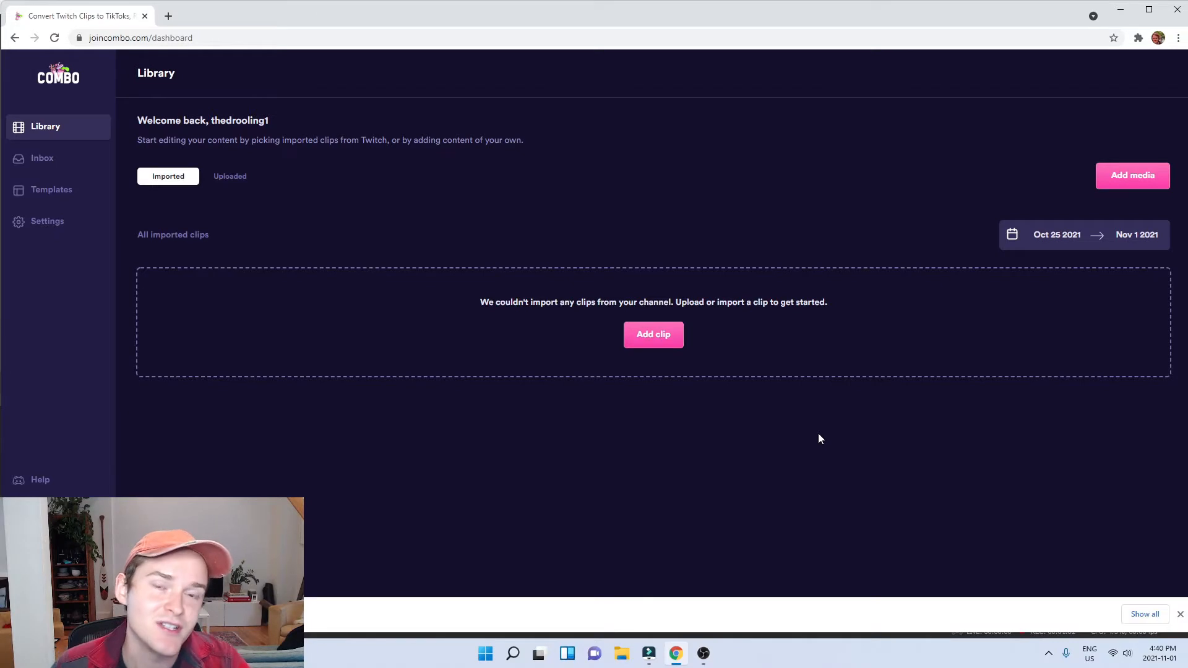
mouse_move(293, 191)
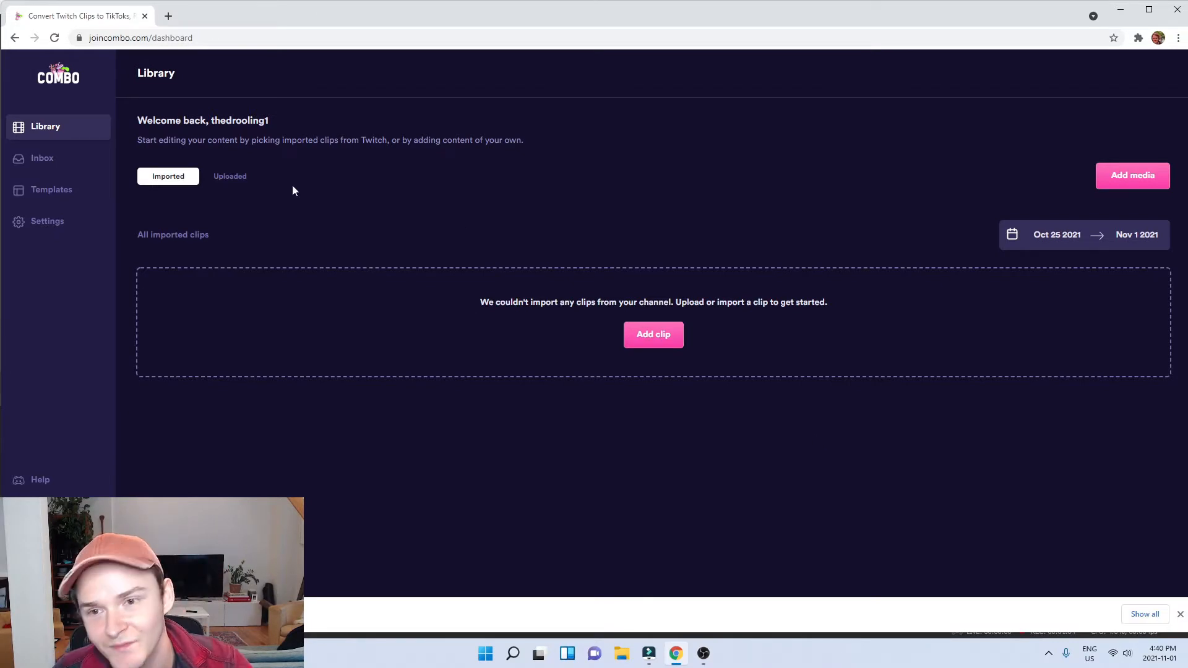
click(230, 175)
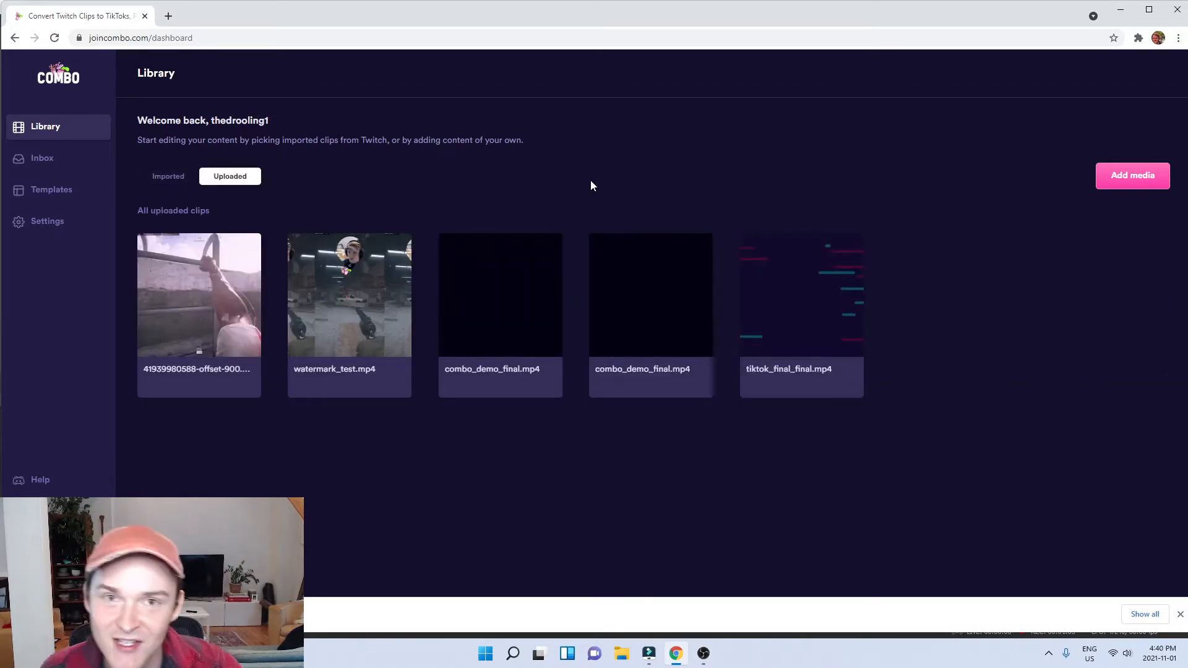
click(198, 296)
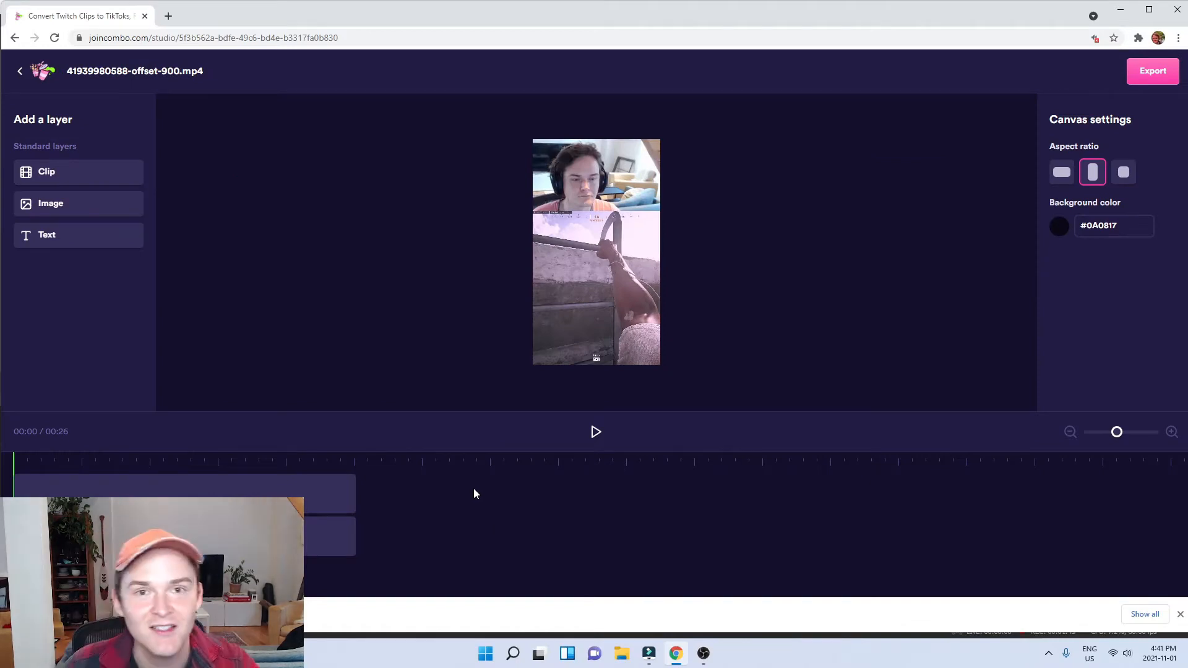
mouse_move(350, 340)
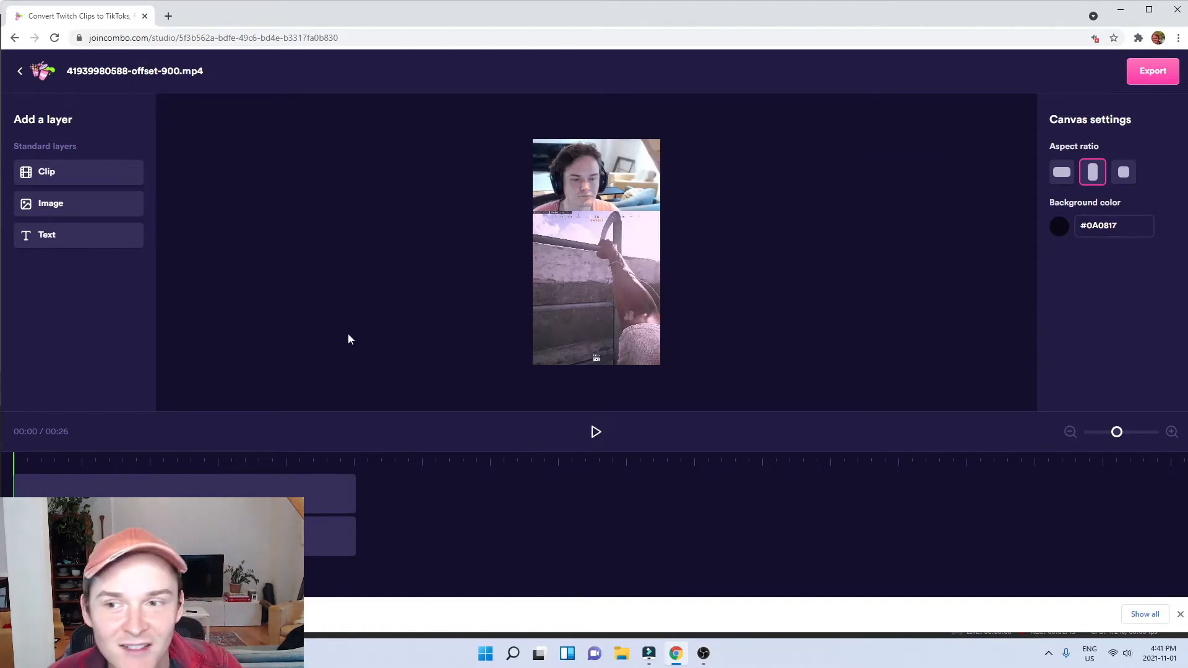
Add a text layer at the webcam/gameplay seam and start entering the twitch.tv URL.
click(46, 234)
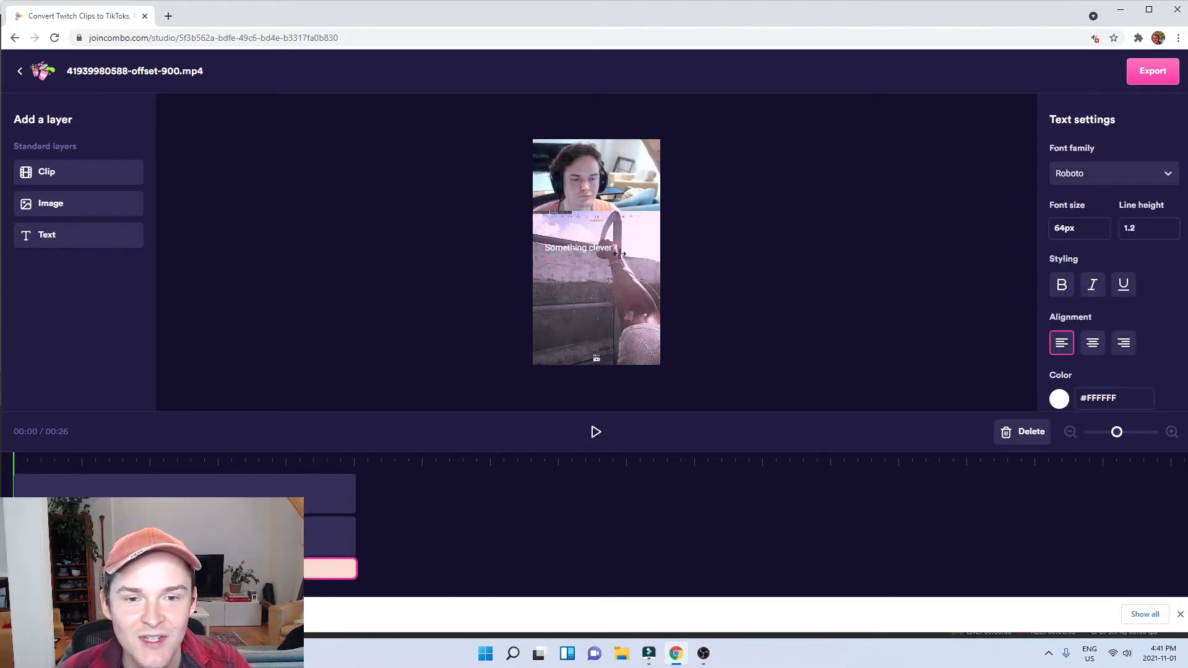
drag(577, 247, 592, 302)
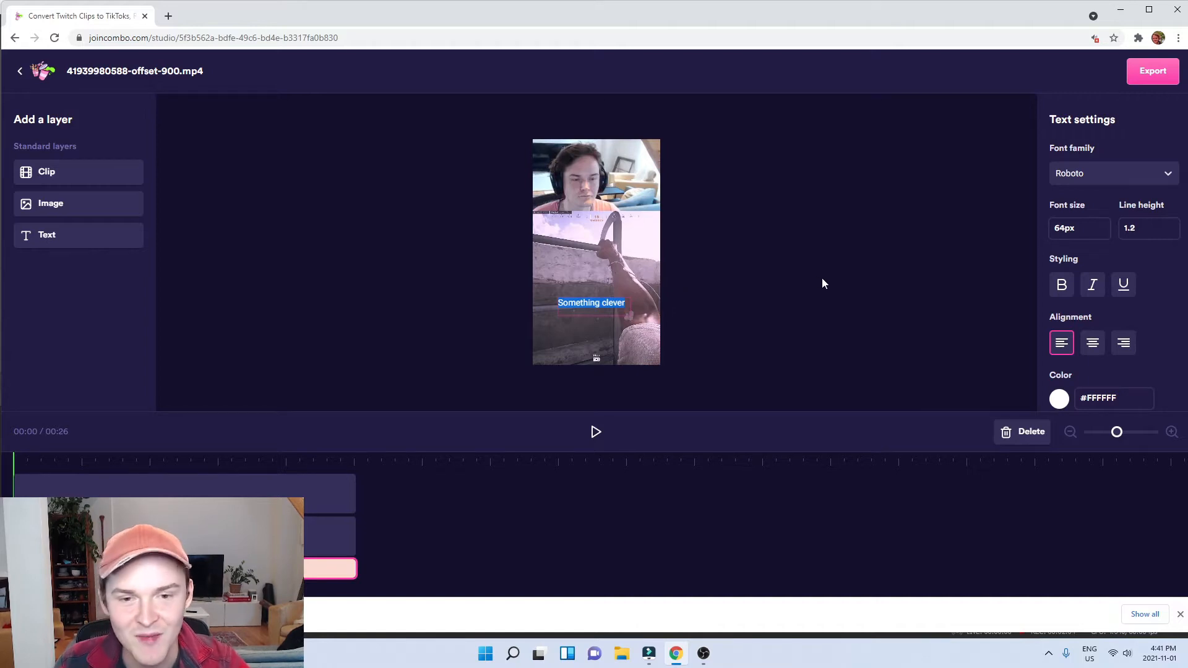
text(http://twitch.tv/thedrcaline1)
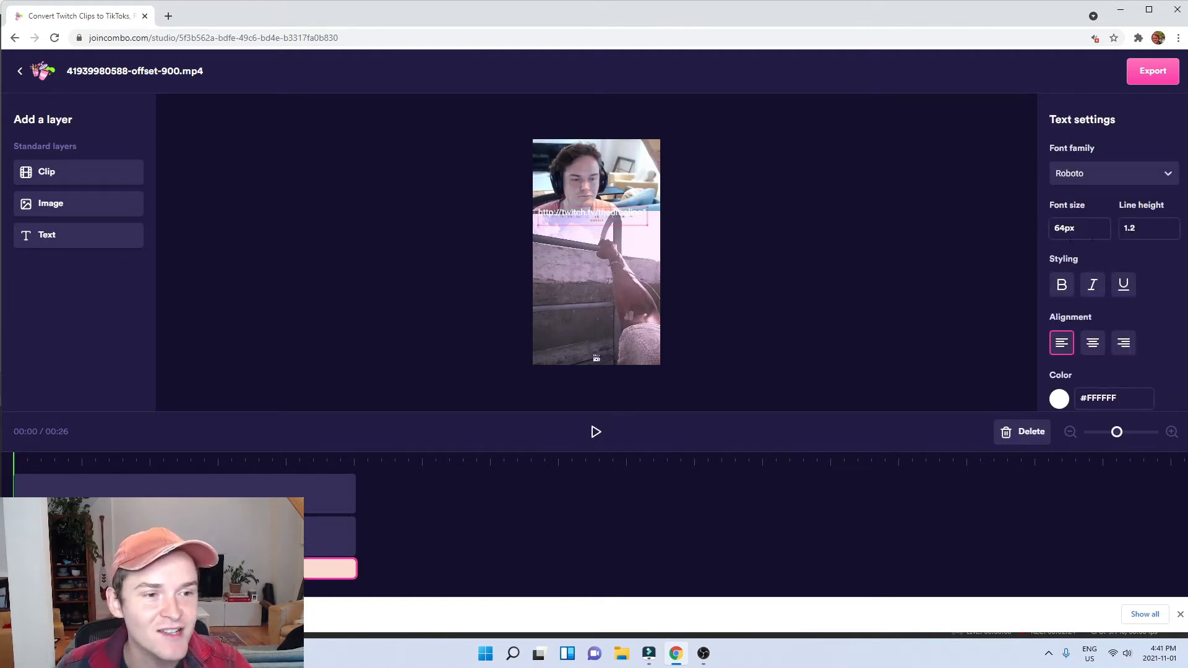
Give the URL text a solid black background bar.
scroll(down, 3)
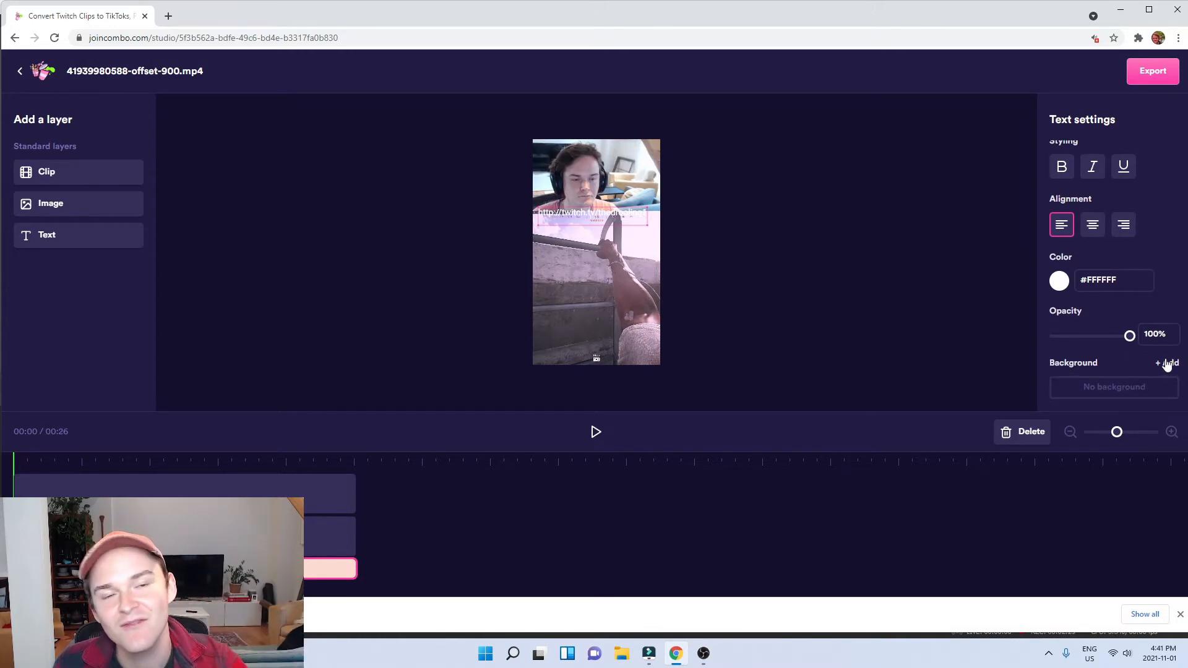
click(1122, 224)
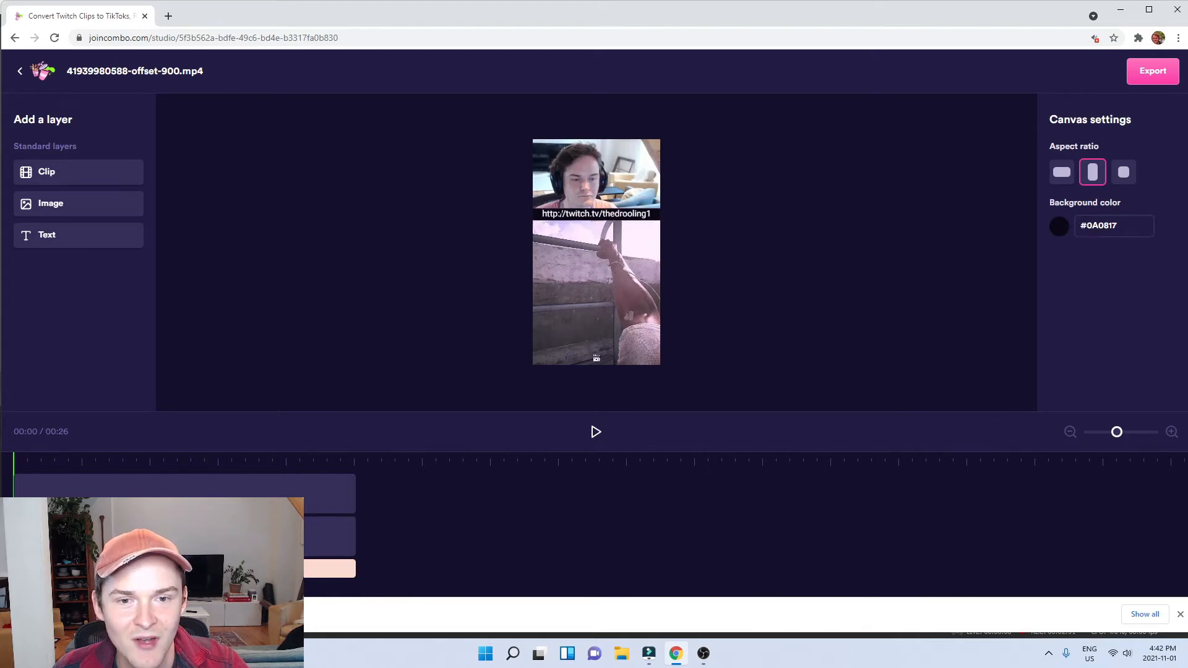
Make the twitch.tv URL text bold and preview the clip.
click(595, 213)
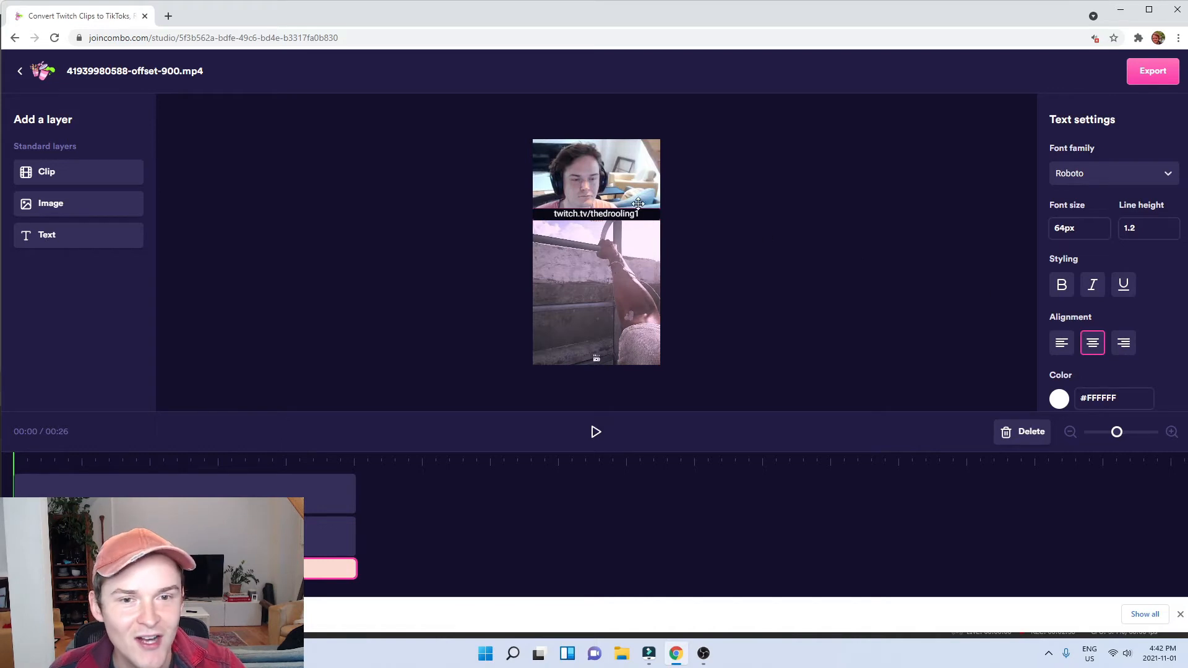
click(1060, 284)
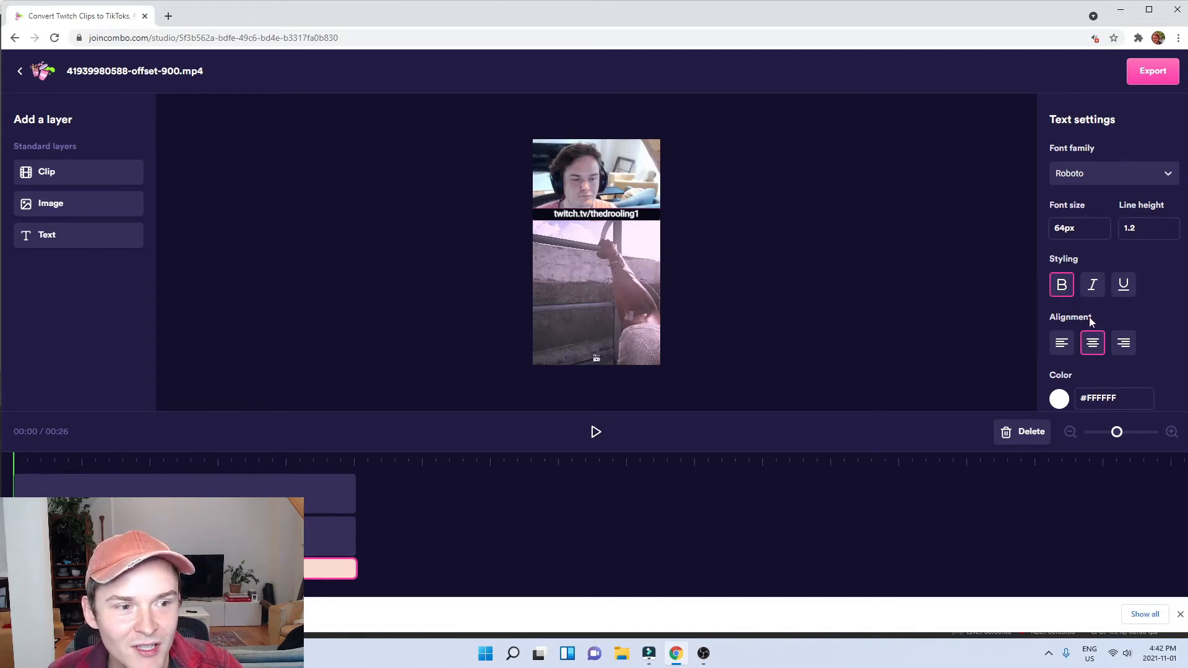
click(596, 432)
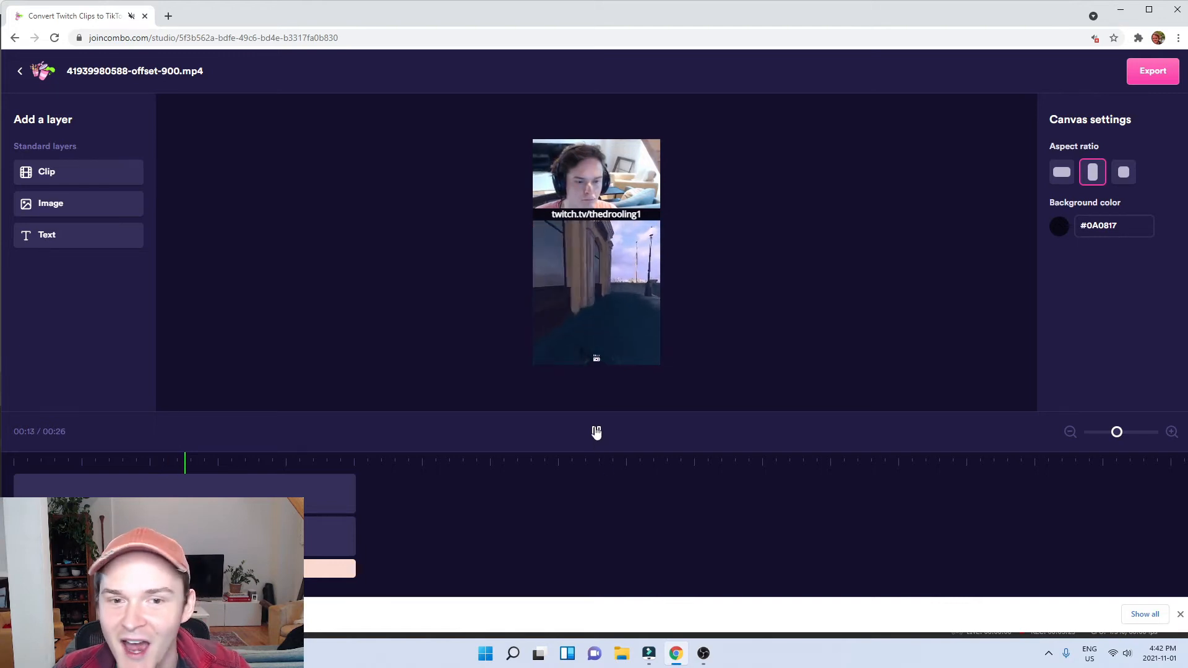
Add the round Twitch logo image and place it just left of the URL.
click(49, 203)
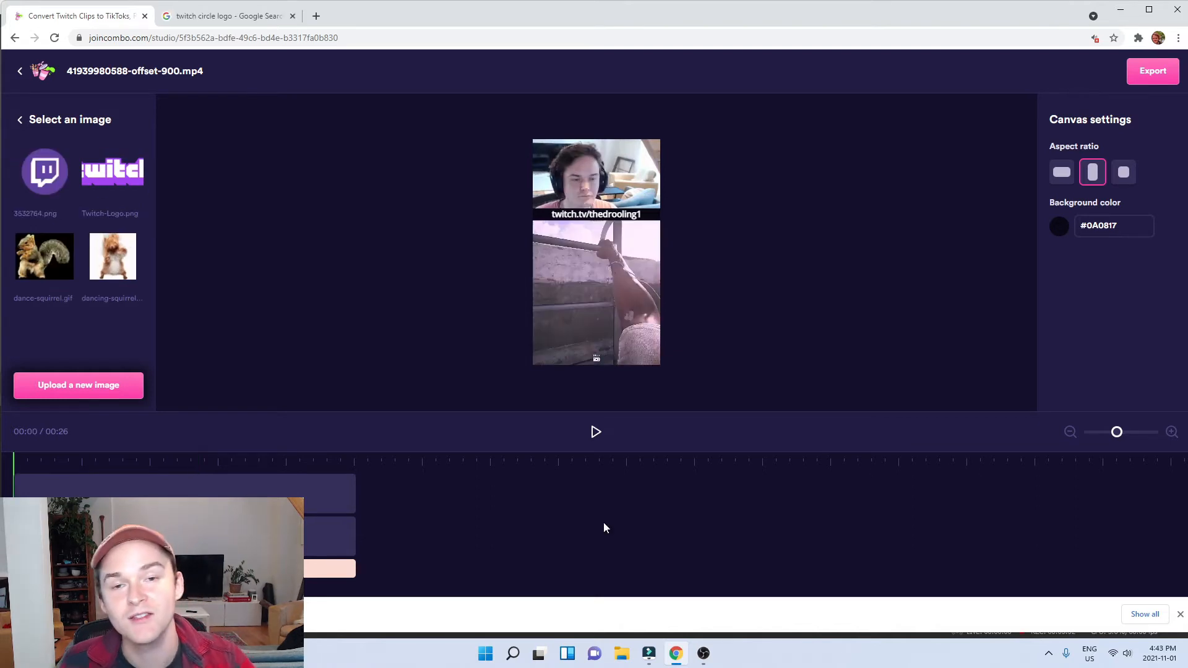
click(44, 171)
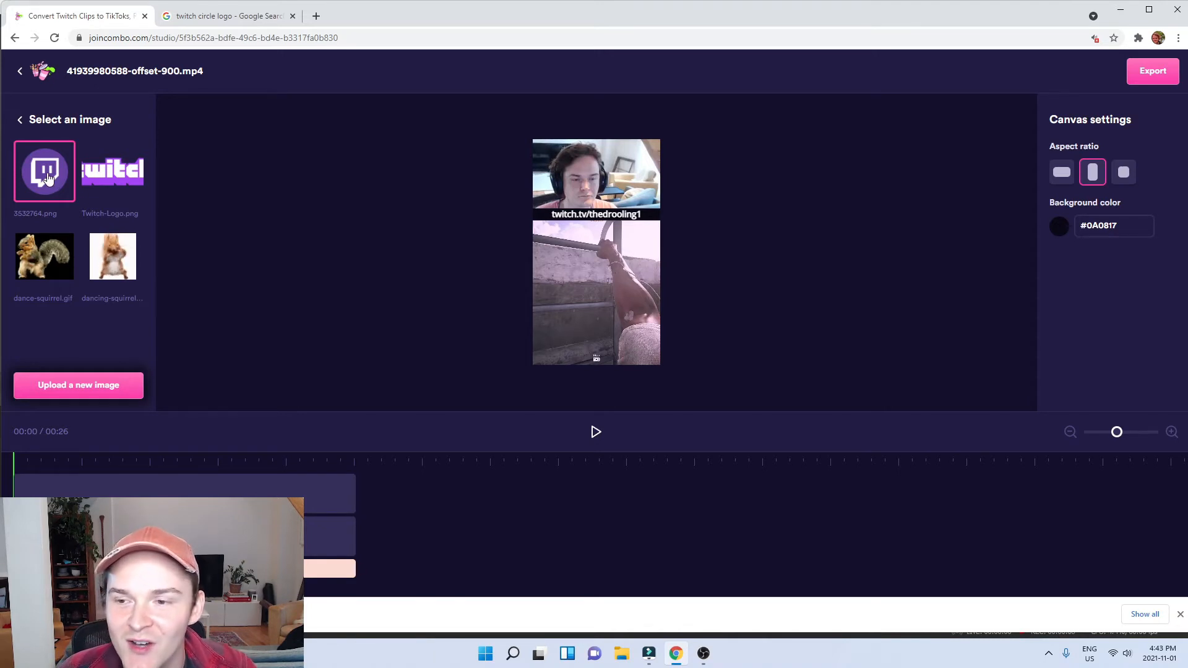
click(44, 170)
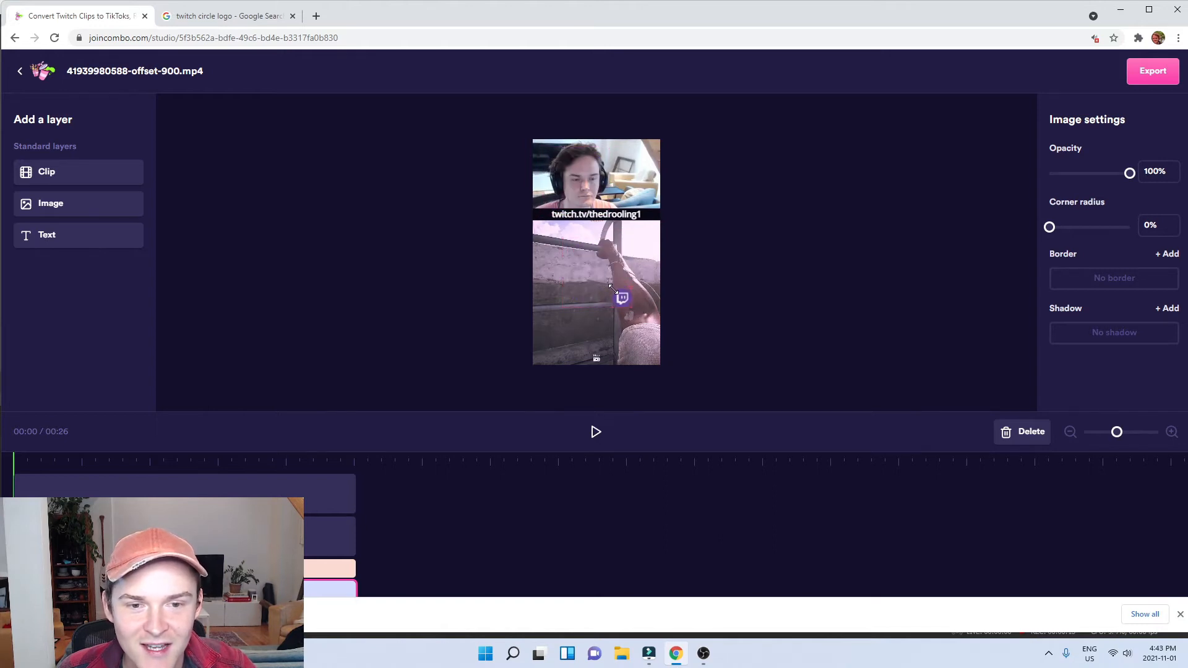
drag(621, 298, 554, 233)
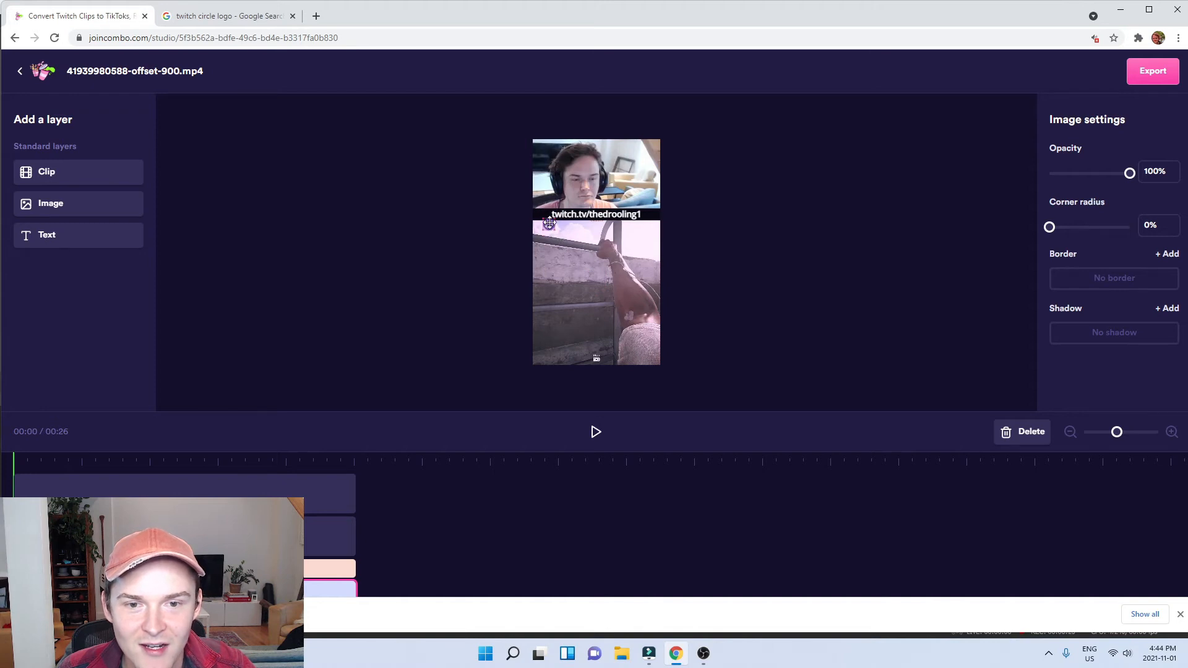
Reselect the URL text and play the clip to check the logo placement.
click(596, 214)
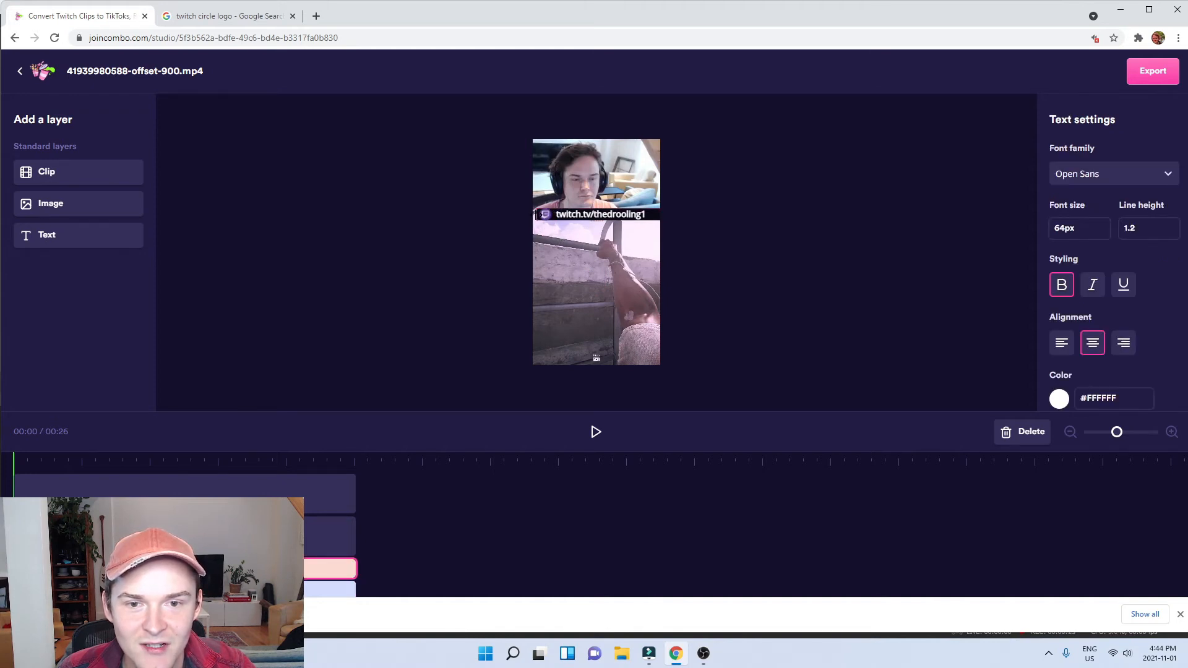
click(595, 431)
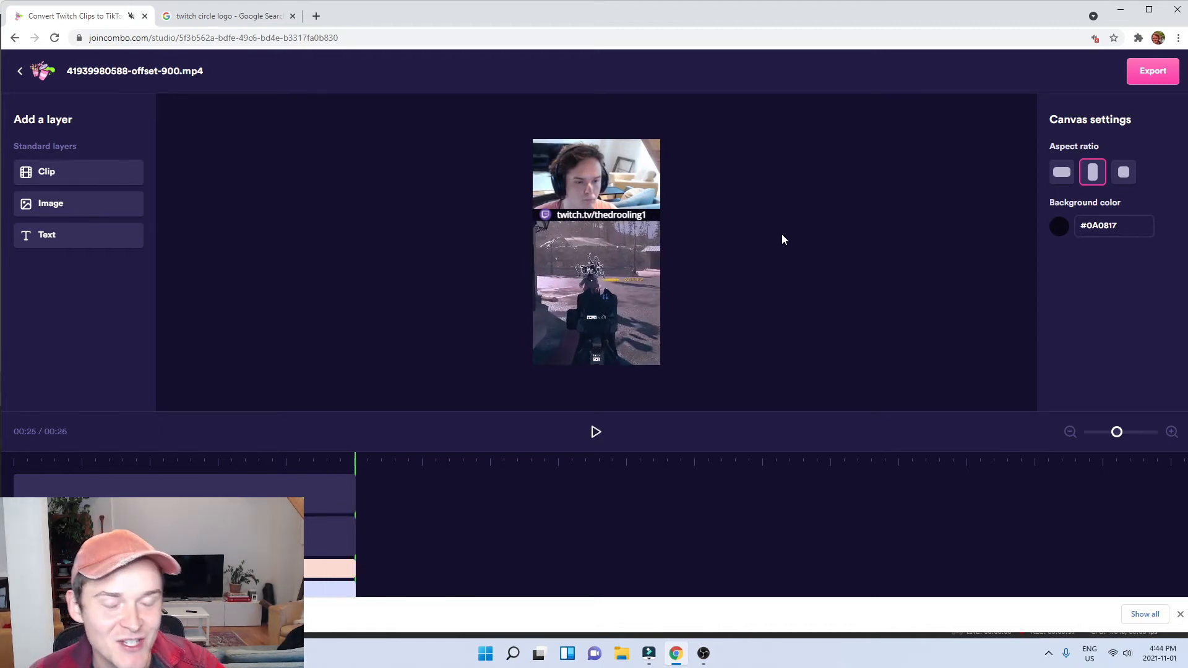
Replay the preview and pause it a few seconds in, where the CLUTCH caption goes.
click(595, 432)
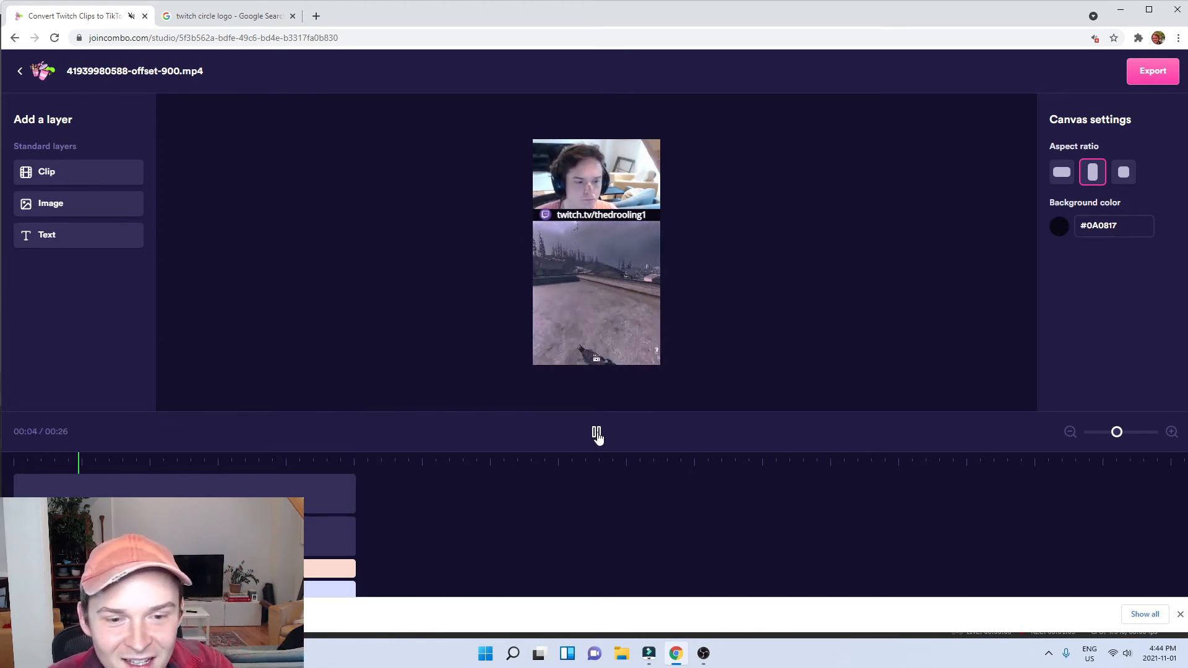
click(596, 433)
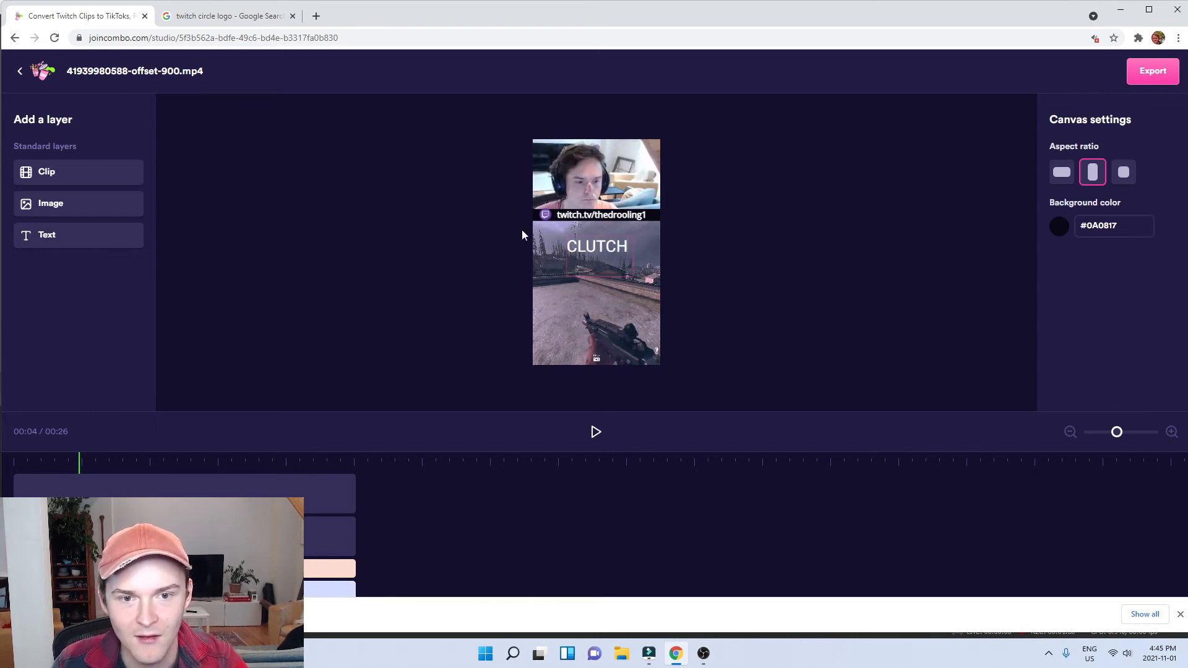
Colour the CLUTCH caption lime green (#B9F316).
click(597, 245)
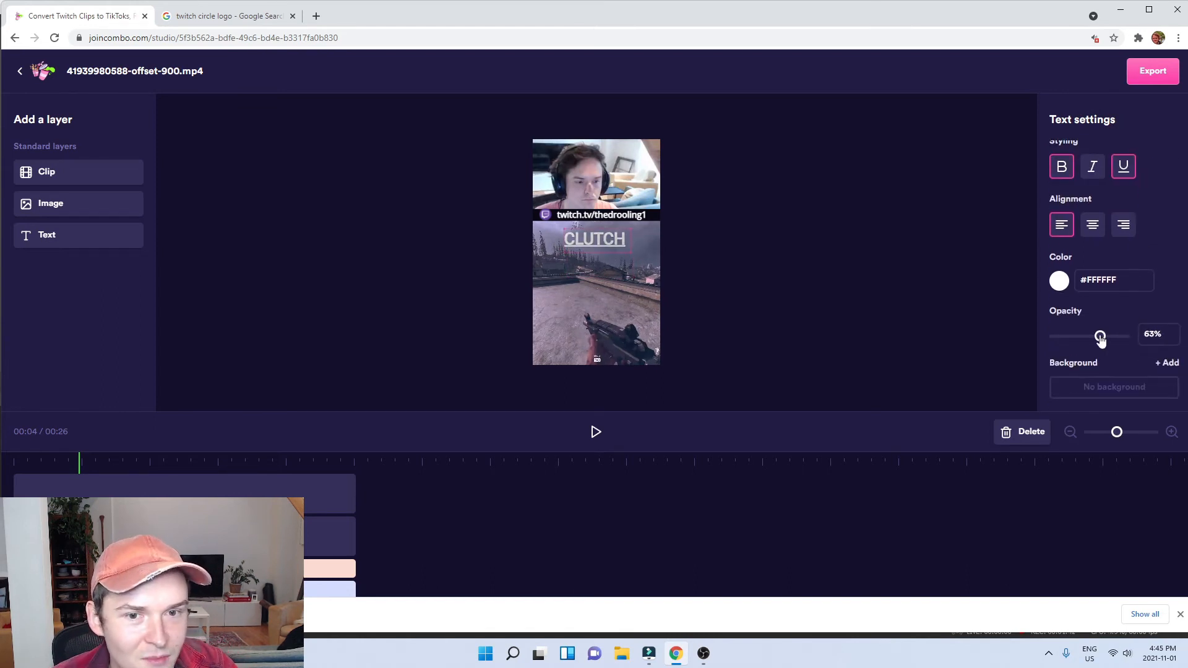
click(1058, 280)
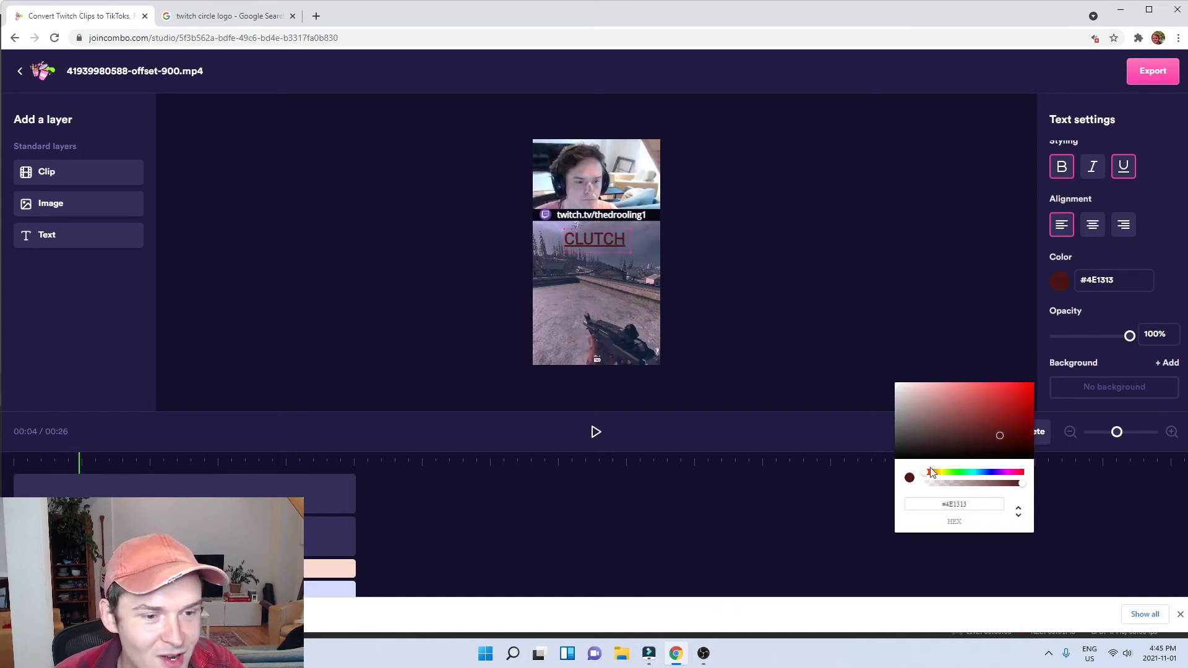
click(937, 472)
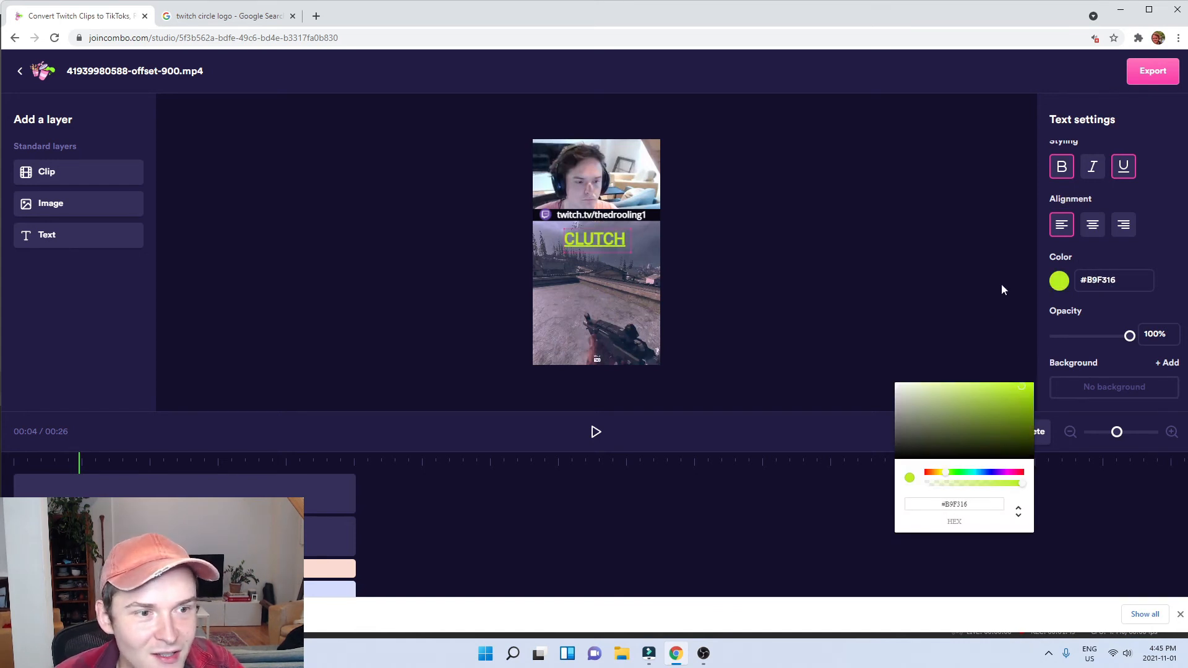
click(1091, 224)
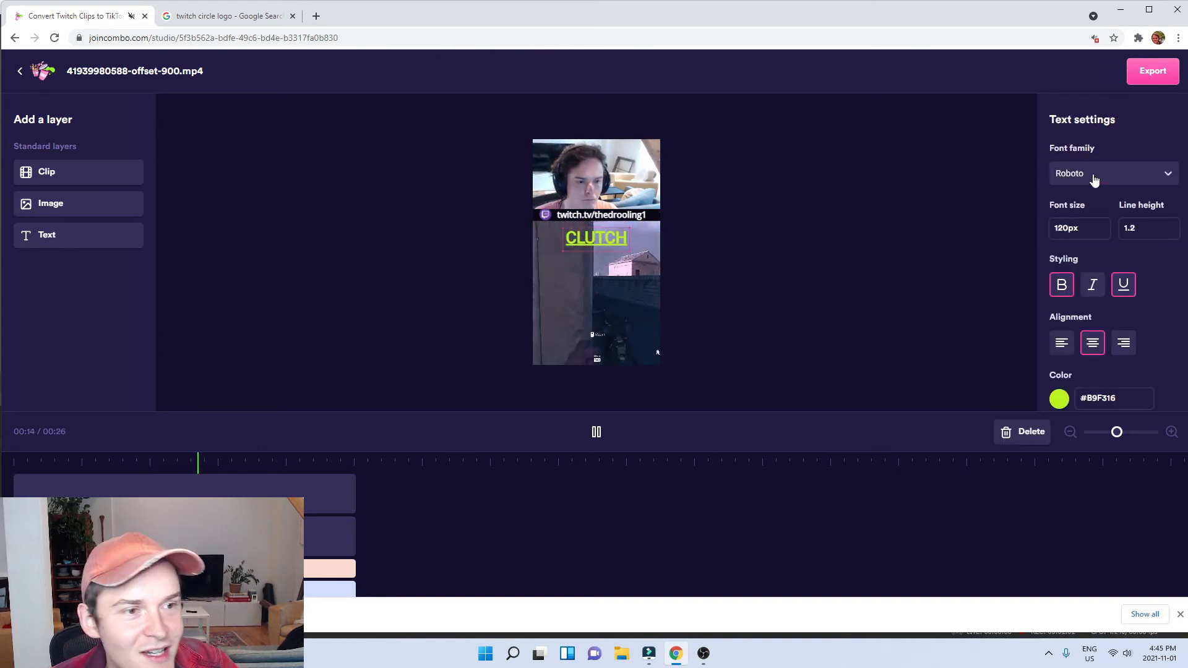
Browse the Font family list for the caption.
click(1111, 173)
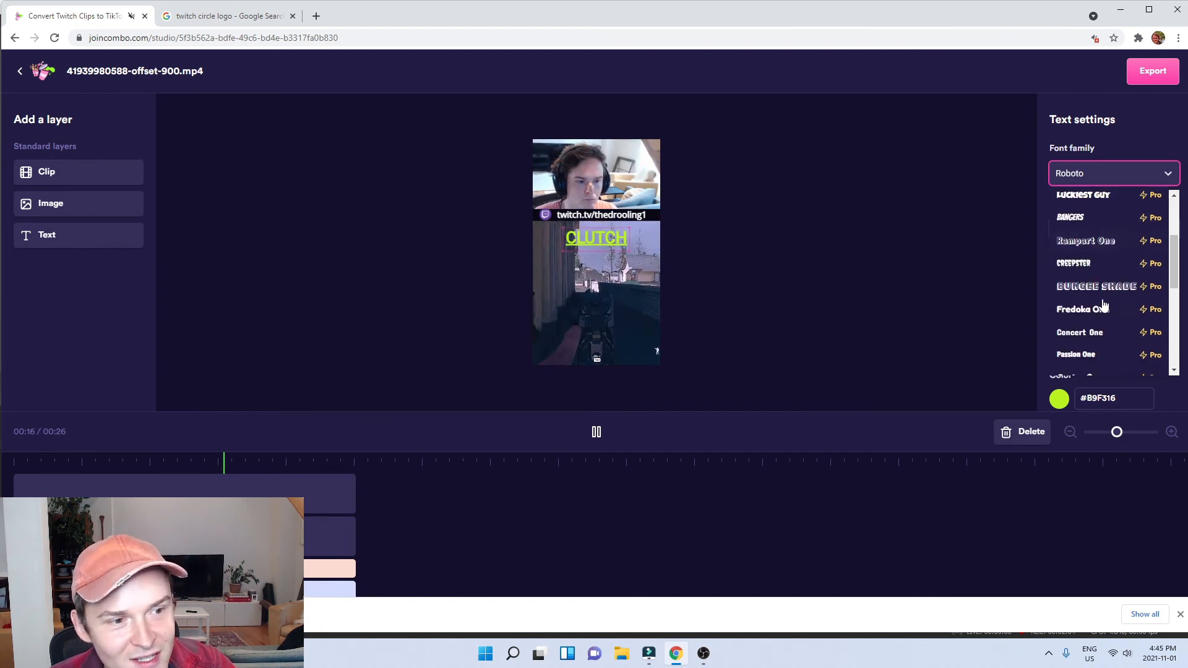
scroll(down, 3)
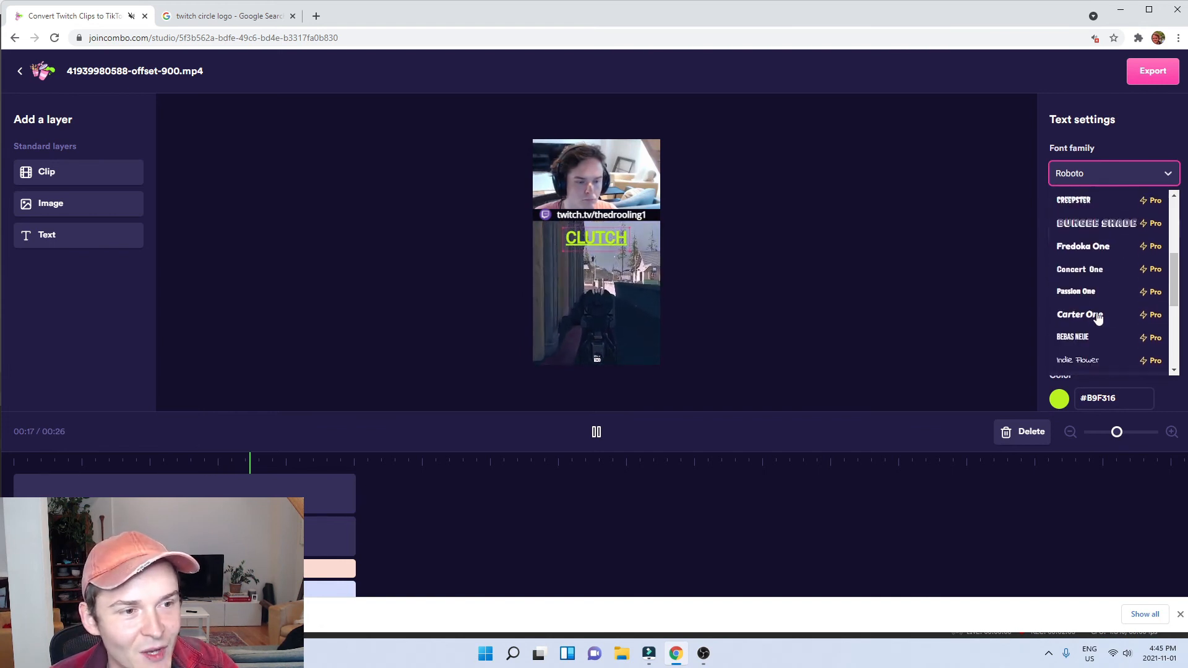